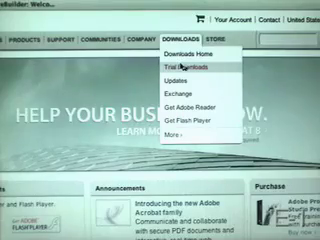
Show Adobe's Trial Downloads page listing products with try, buy and update links
left_click(184, 66)
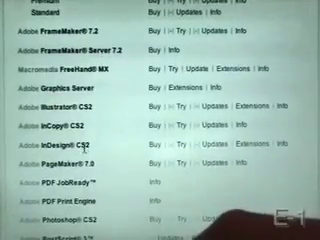
Scroll down the trial product list toward the desired product's Try link
scroll("down", 3)
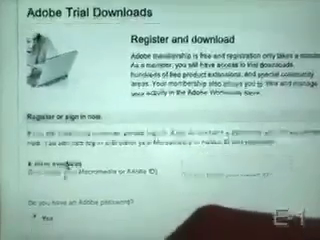
scroll("down", 3)
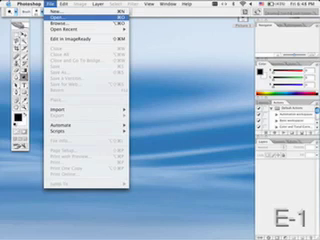
Begin opening the eggs photo from the File menu
left_click(52, 22)
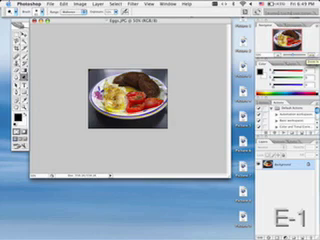
left_click(88, 8)
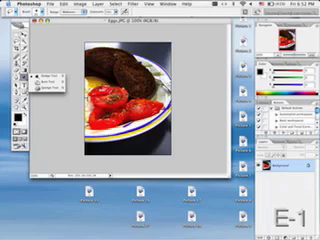
Reach the Filter menu to choose an effect for the cropped tomato photo
left_click(136, 8)
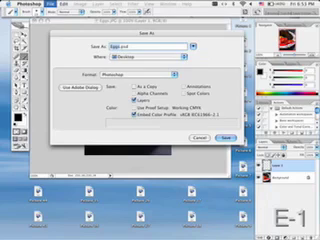
List the available file formats in the Save As dialog's Format dropdown
left_click(160, 76)
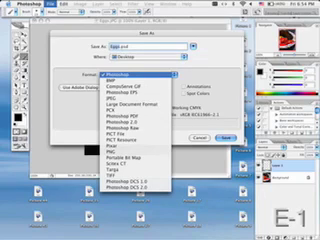